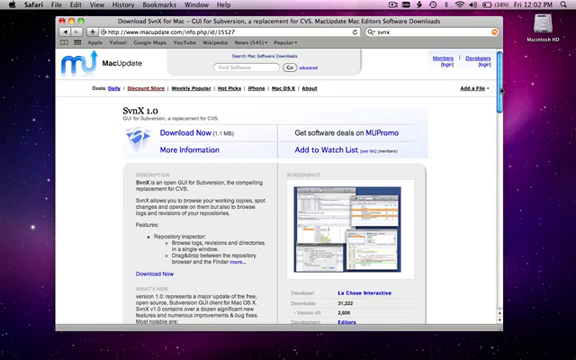
- Start the svnX 1.0 download from the MacUpdate page via Download Now
left_click(566, 6)
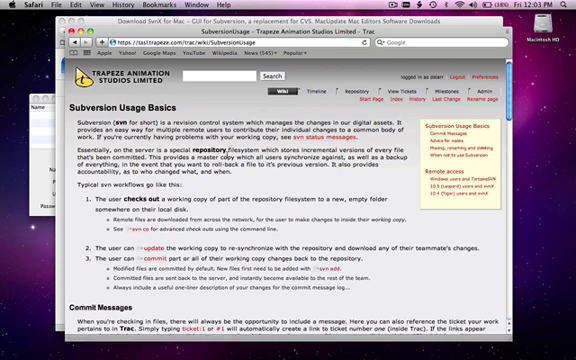
- Scroll the svnX Quick Reference down to its Initial Setup section
scroll("down", 3)
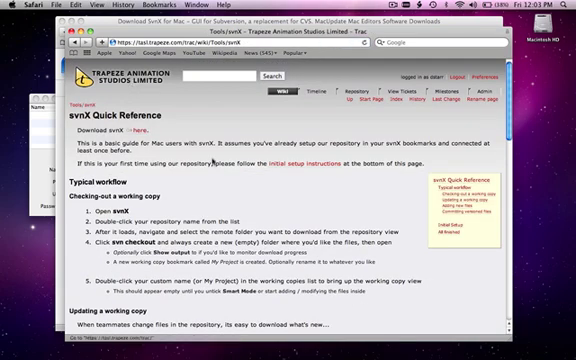
scroll("down", 3)
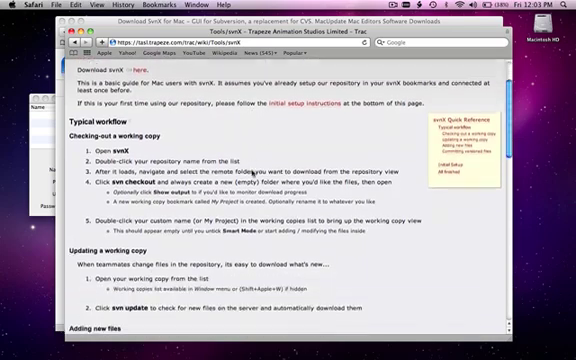
scroll("down", 3)
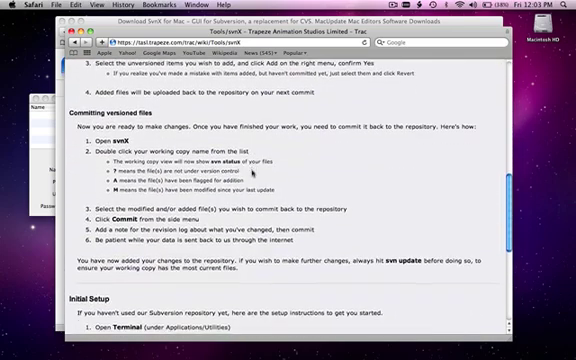
scroll("down", 3)
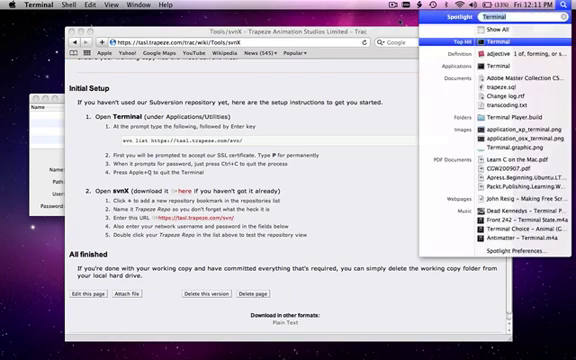
- Launch Terminal from a Spotlight search for 'Te'
type("Te")
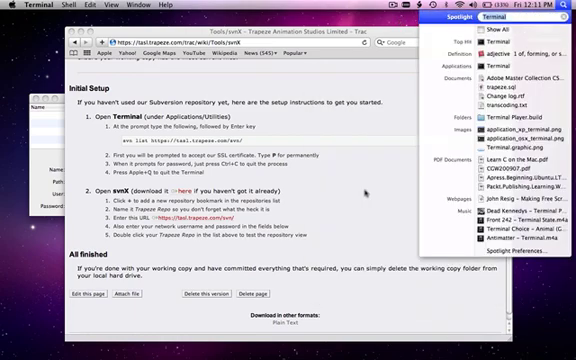
left_click(484, 52)
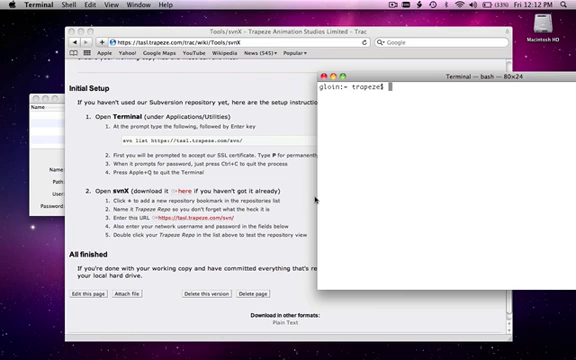
- Run svn list on the tasl.trapeze repository and permanently accept its server certificate with 'p'
type("svn list https:")
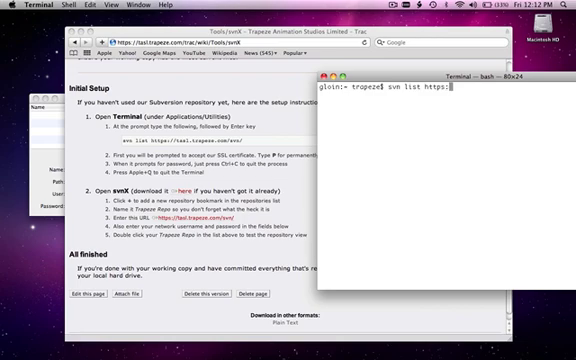
type("tasl.trapeze.com/svn/")
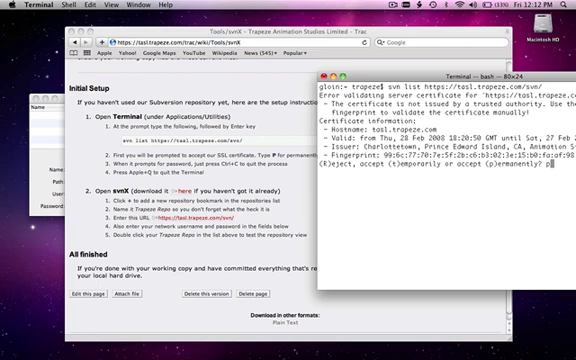
type("p")
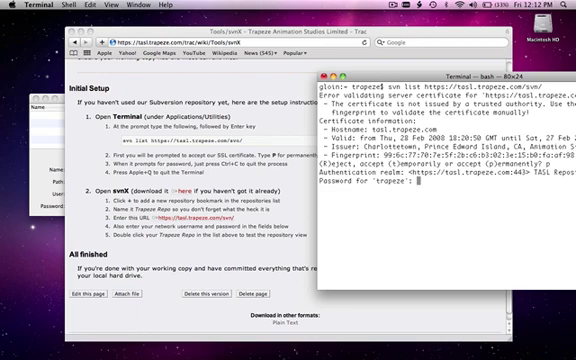
key("Return")
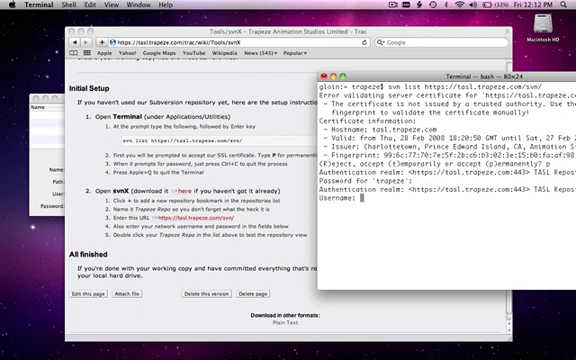
- Sign in to the repository by entering the username 'ds' and password
type("dstarr")
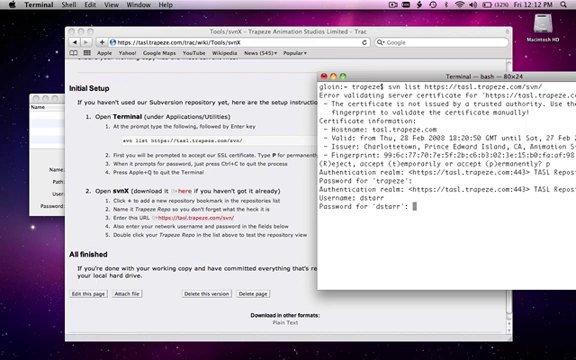
key("Return")
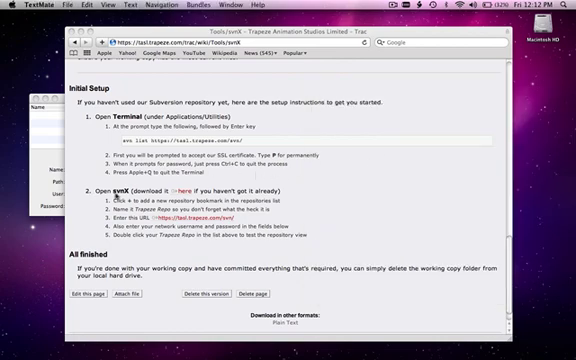
- Launch svnX to show its Working Copies and Repositories windows
left_click(568, 6)
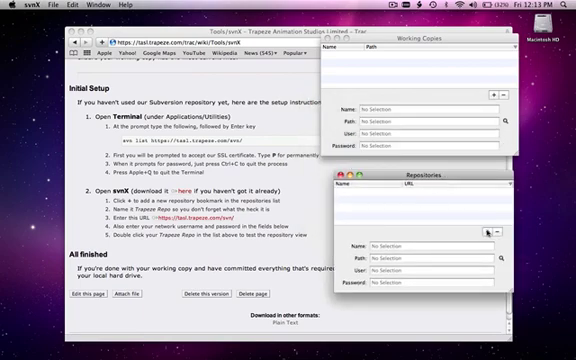
- Add a new Trapeze repository entry in the Repositories window
left_click(488, 234)
type("Trapeze")
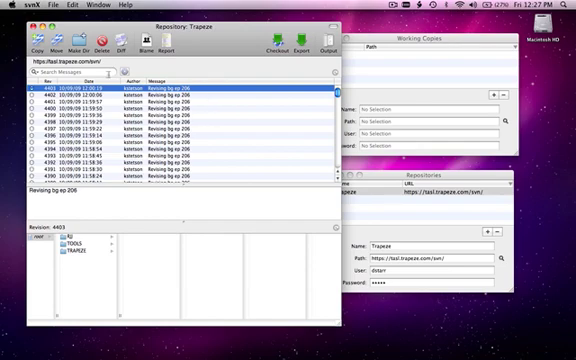
mouse_move(272, 132)
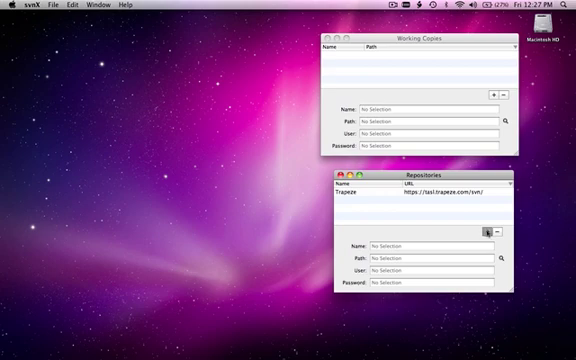
left_click(484, 232)
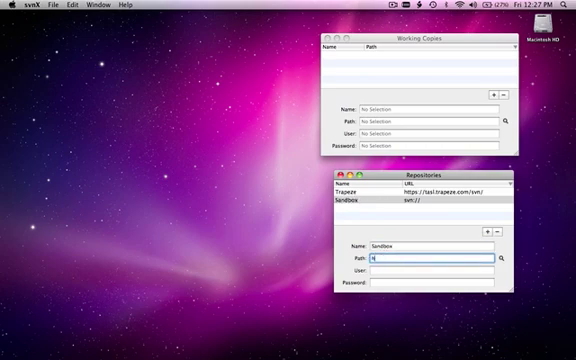
type("https://tasl")
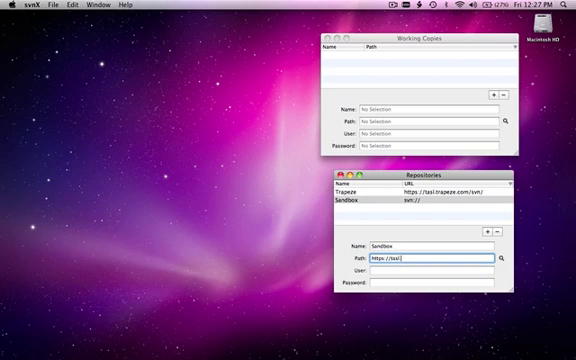
type(".trapeze.co")
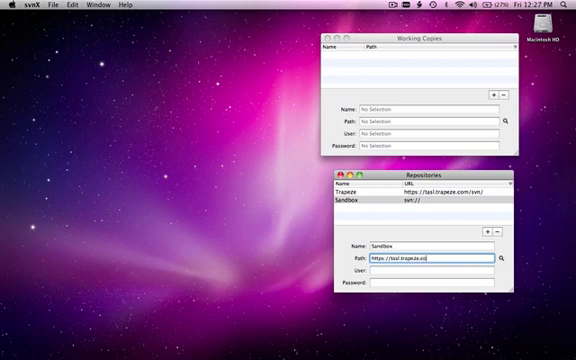